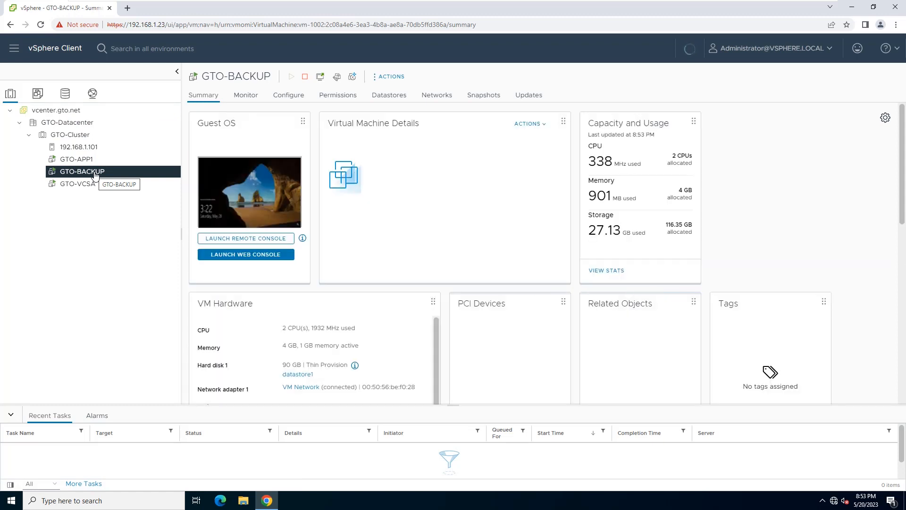
Select the GTO-BACKUP virtual machine in the vSphere inventory tree
click(246, 254)
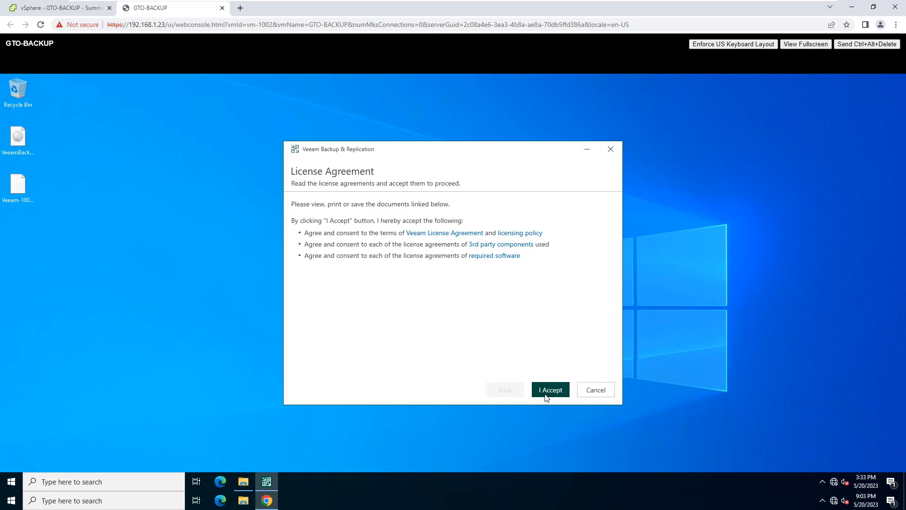
Accept the Veeam license agreements to reach the License step
click(549, 389)
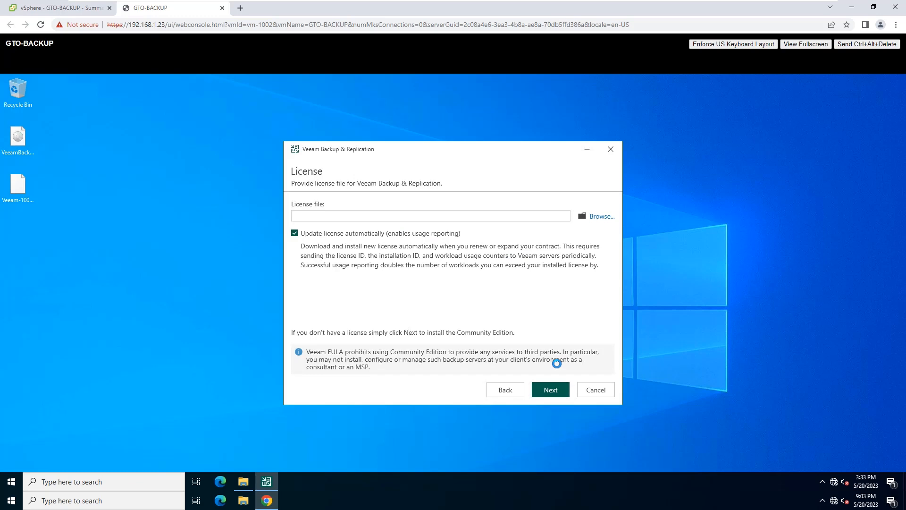
mouse_move(595, 220)
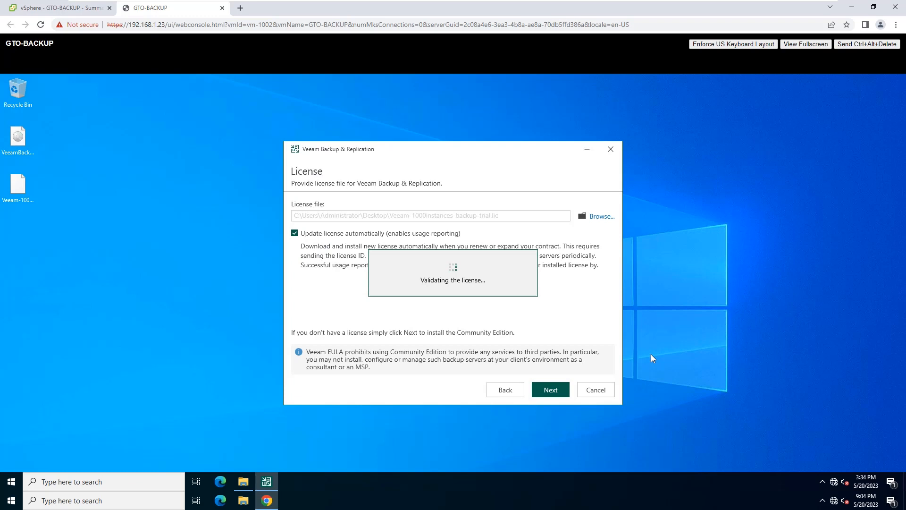
Continue past the validated .lic license file to the Database step
click(549, 389)
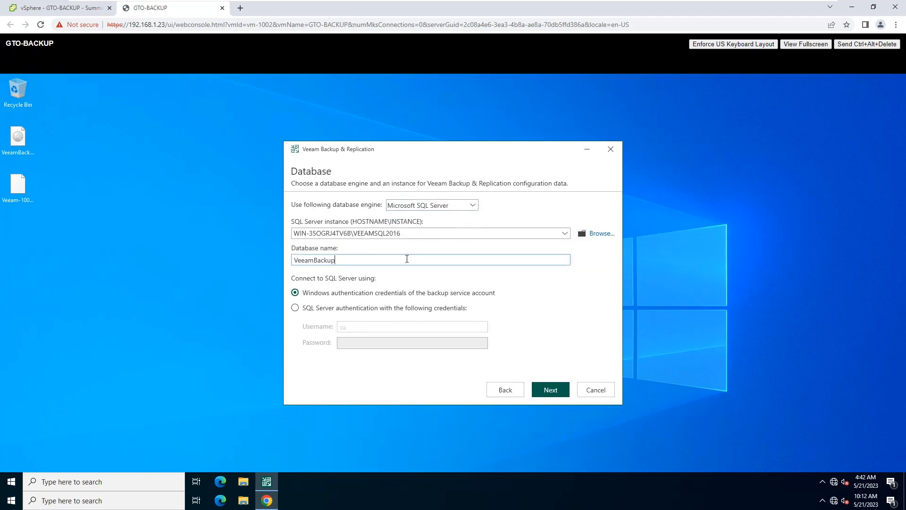
Confirm the VeeamBackup database on VEEAMSQL2016 with Windows authentication and continue
click(550, 389)
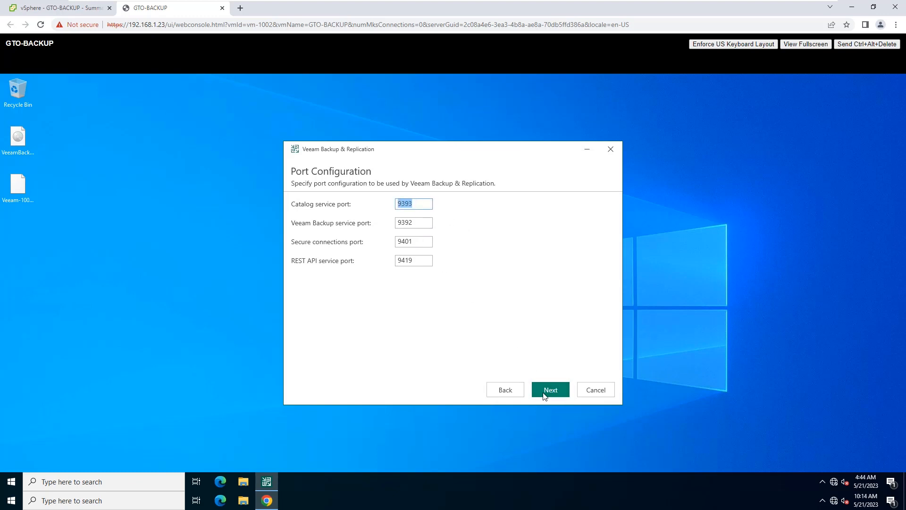
Keep default ports 9393, 9392, 9401 and 9419 and start the installation
click(550, 389)
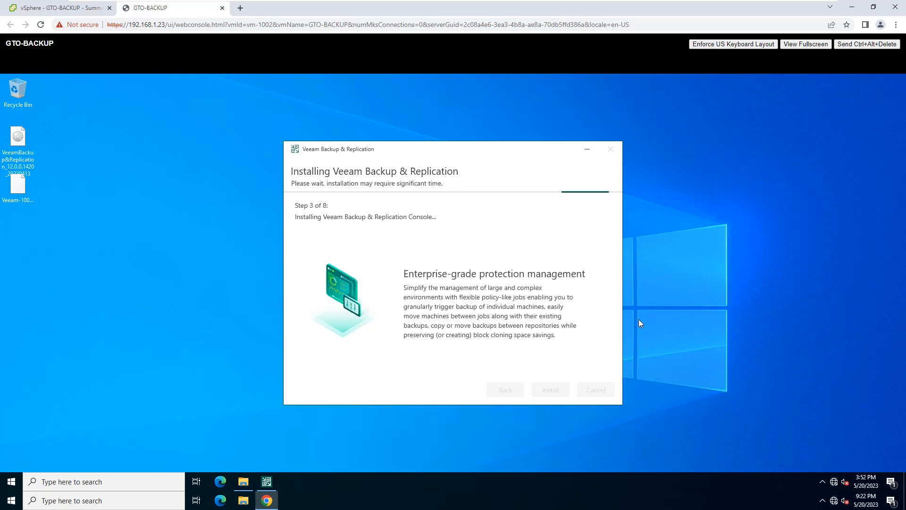